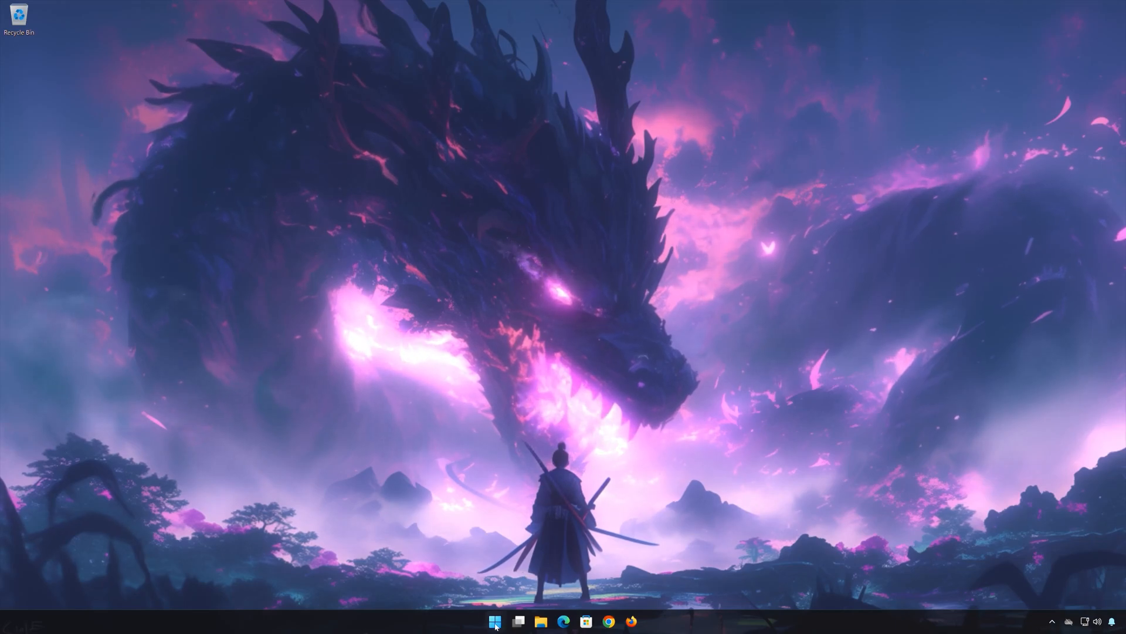
# - Launch Settings from the Start menu's pinned apps
pyautogui.click(494, 621)
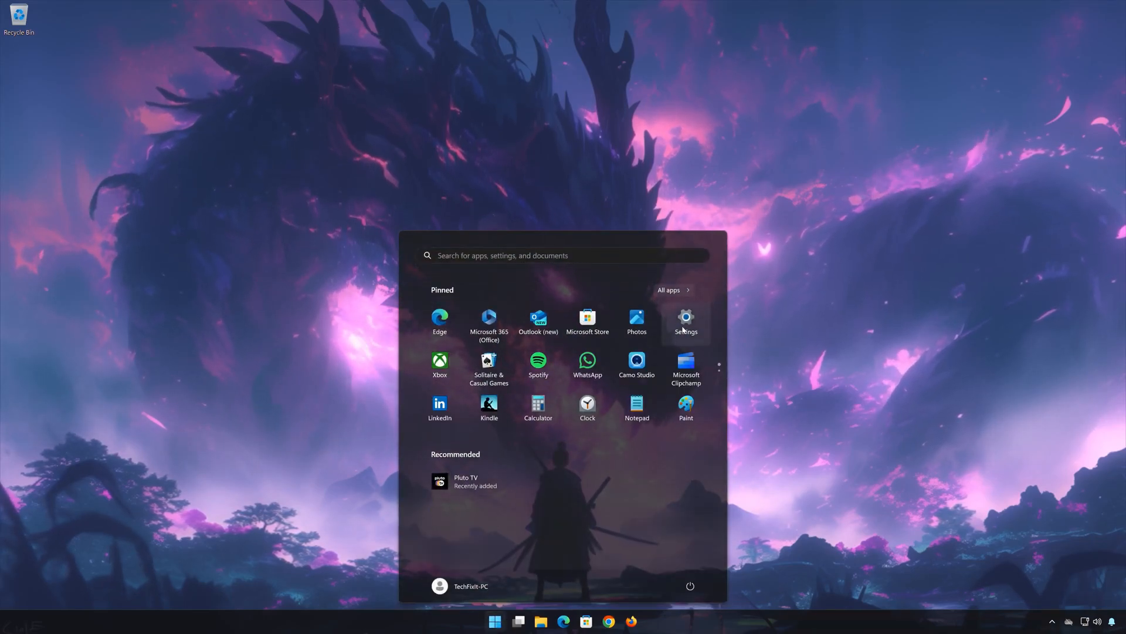
pyautogui.click(685, 318)
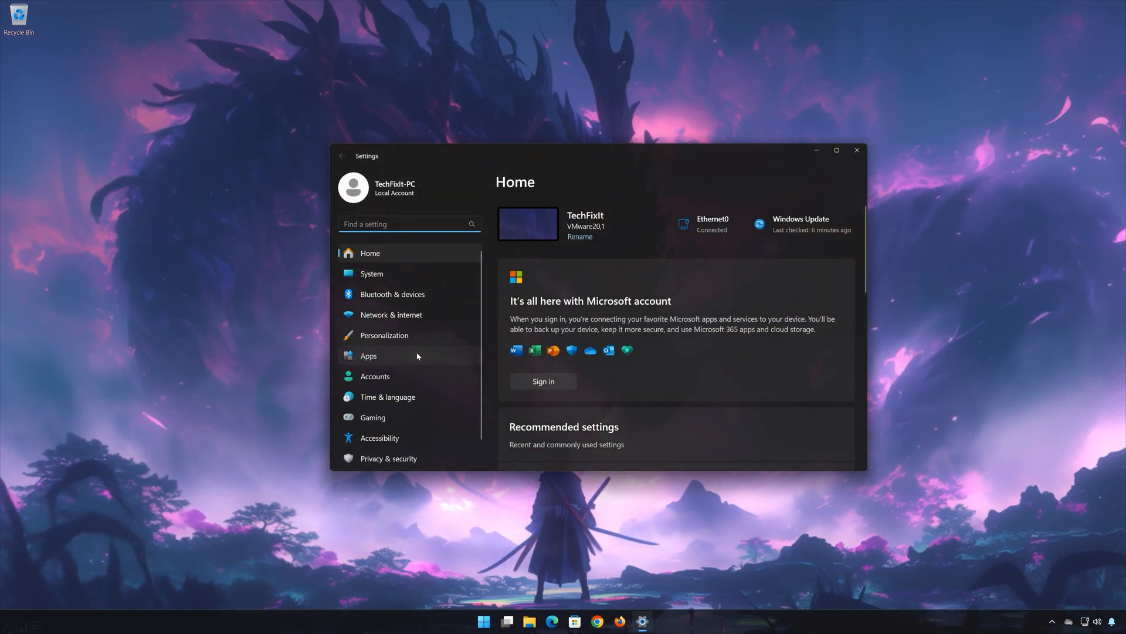
# - Go to Apps > Installed apps, scroll to Pluto TV and open its options menu
pyautogui.click(368, 355)
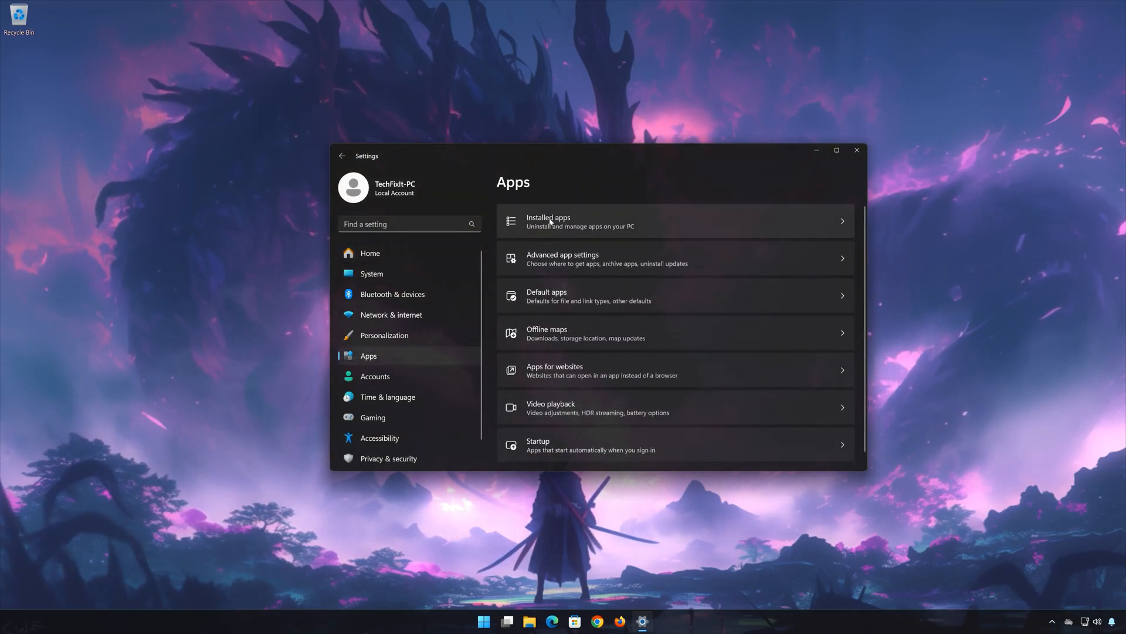
pyautogui.click(548, 221)
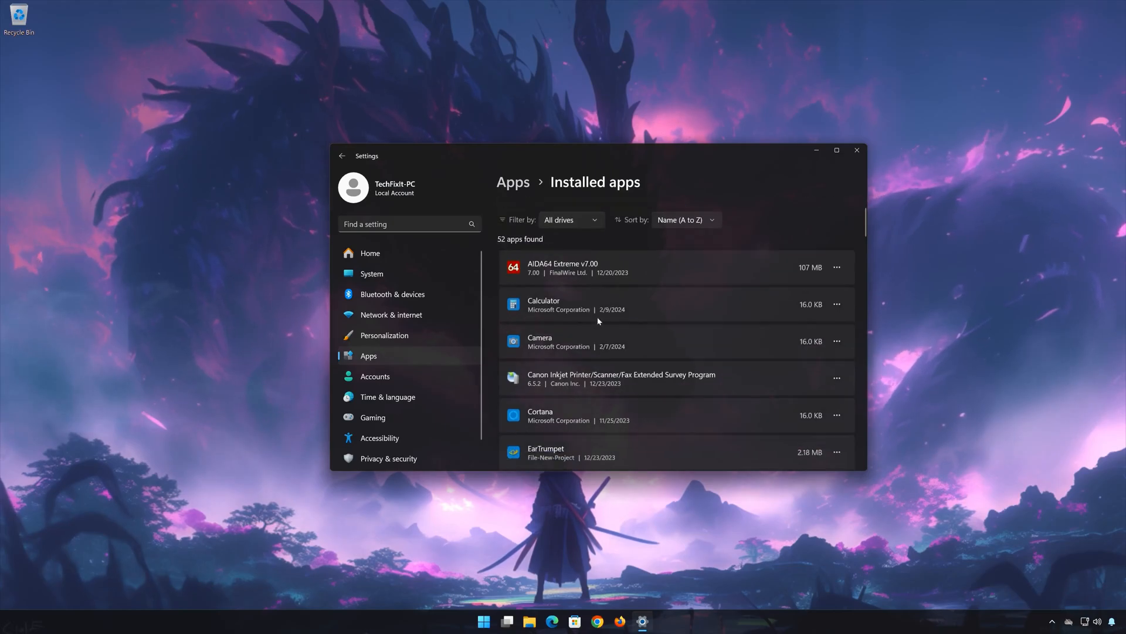
pyautogui.scroll(-3)
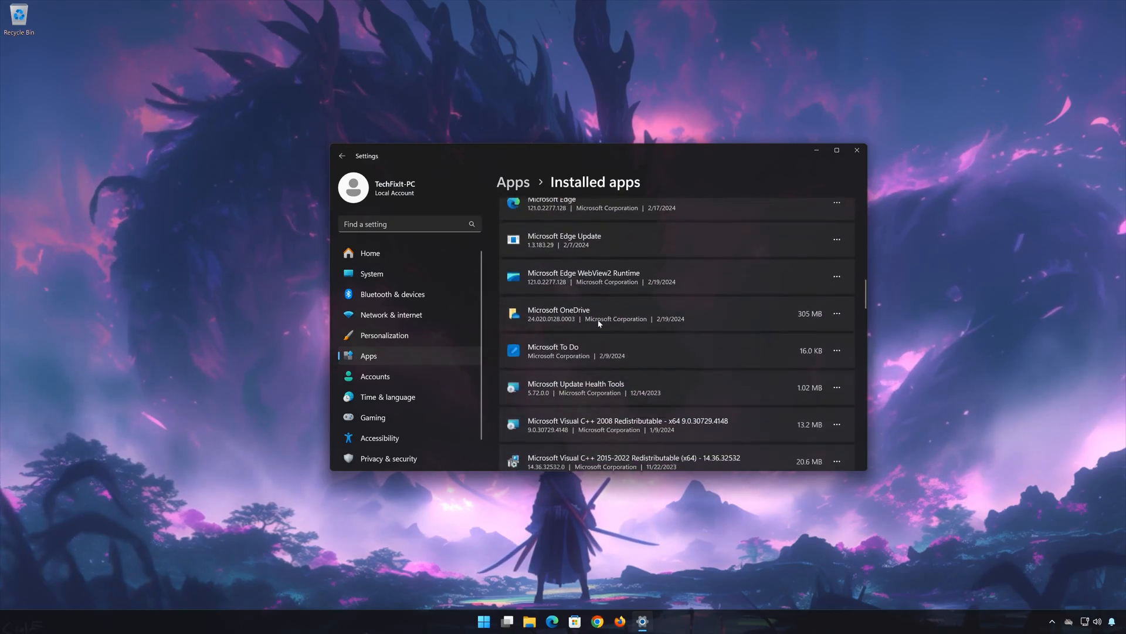
pyautogui.scroll(-3)
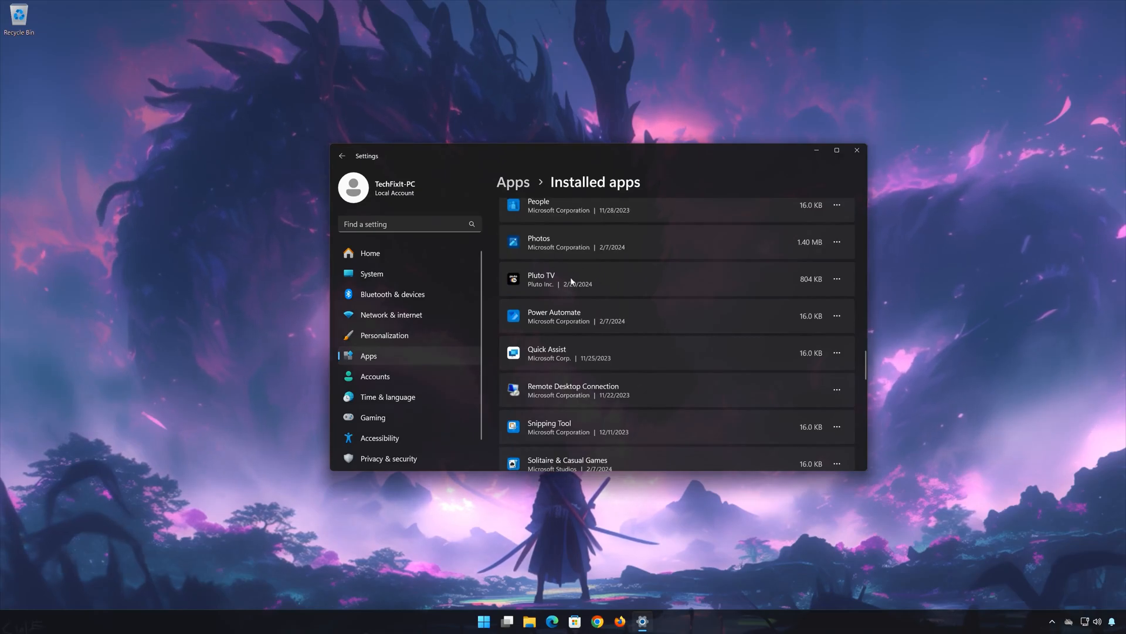
pyautogui.moveTo(634, 291)
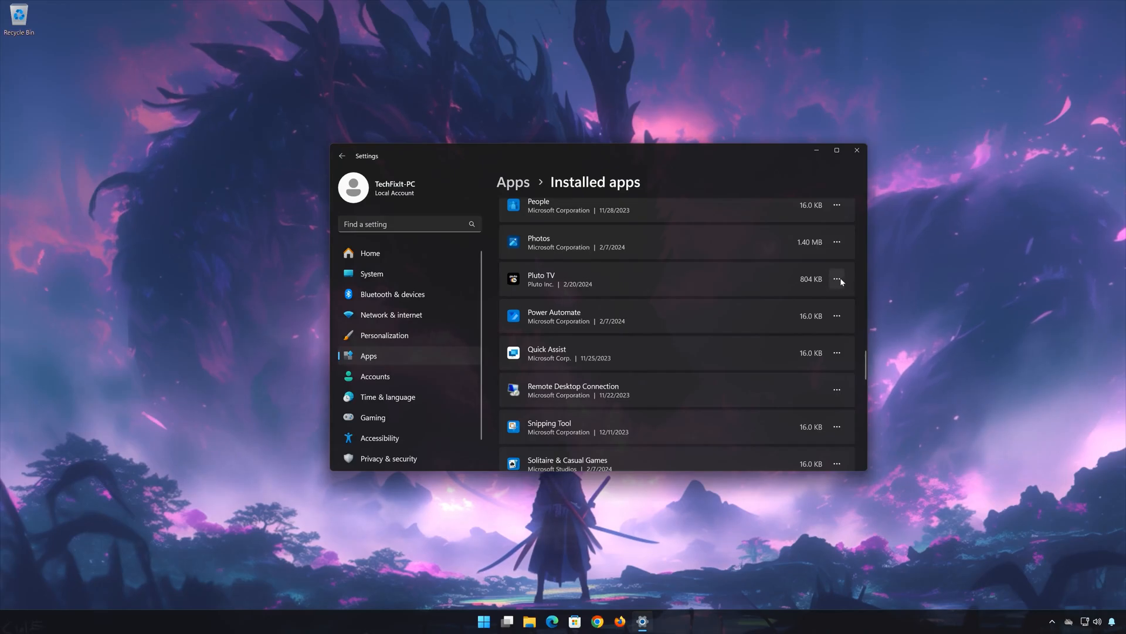
pyautogui.click(836, 279)
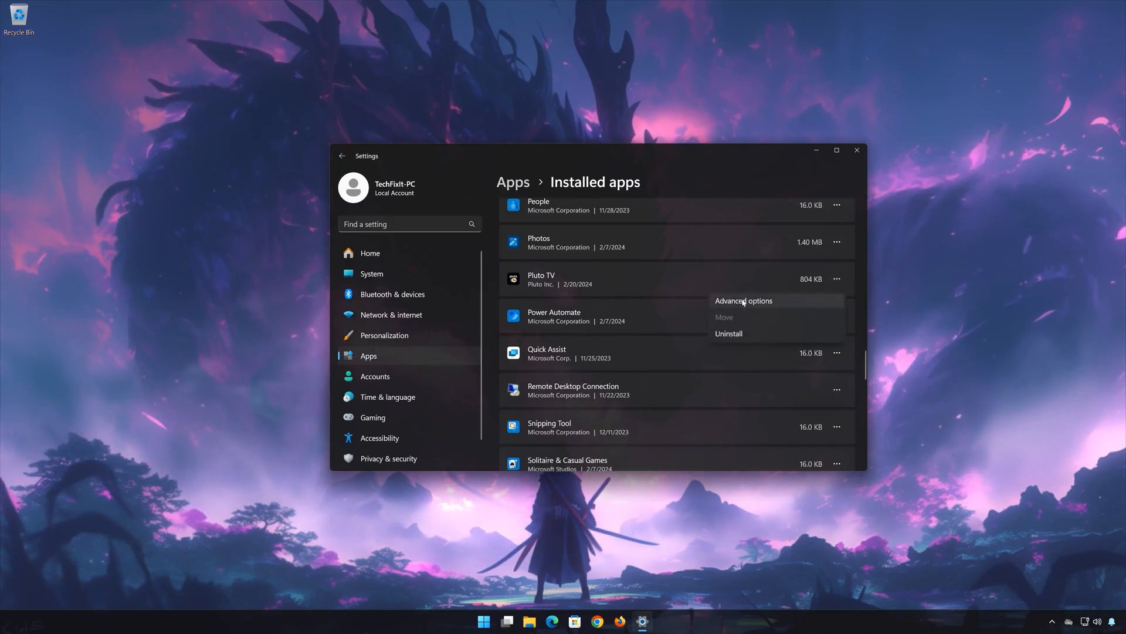
pyautogui.moveTo(769, 301)
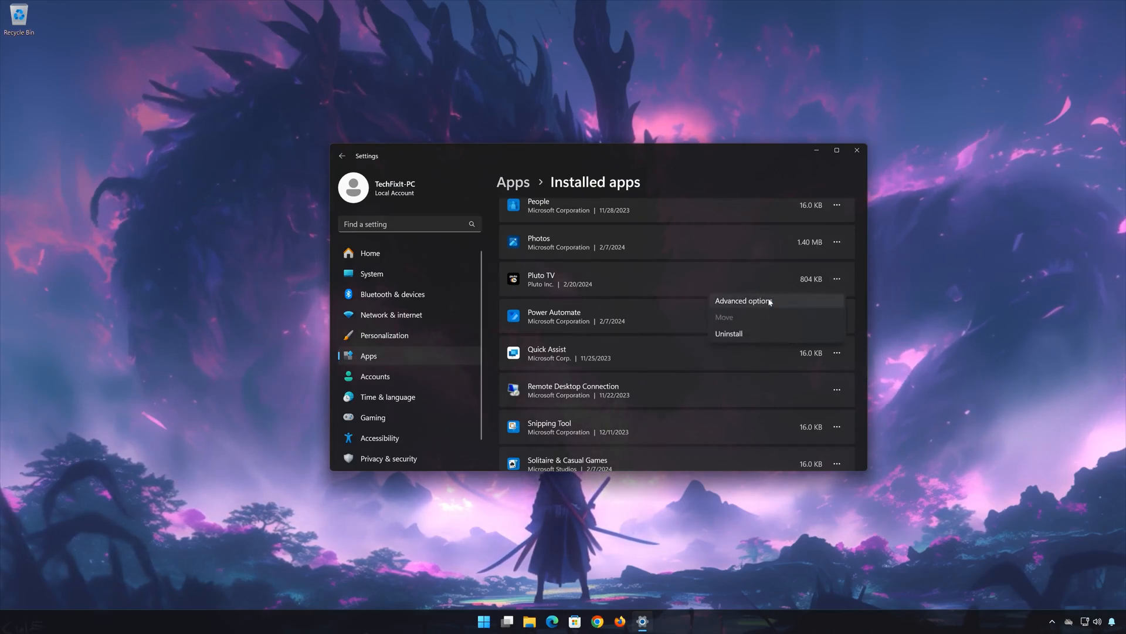
# - On Pluto TV's advanced options page, run Repair, then start Reset
pyautogui.click(743, 301)
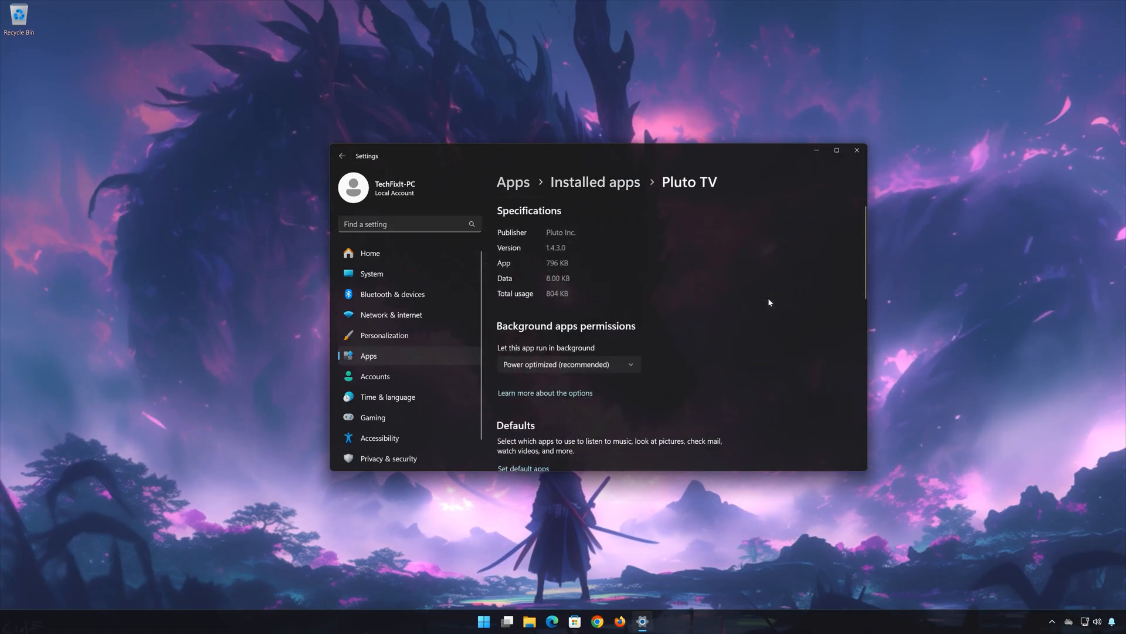
pyautogui.scroll(-3)
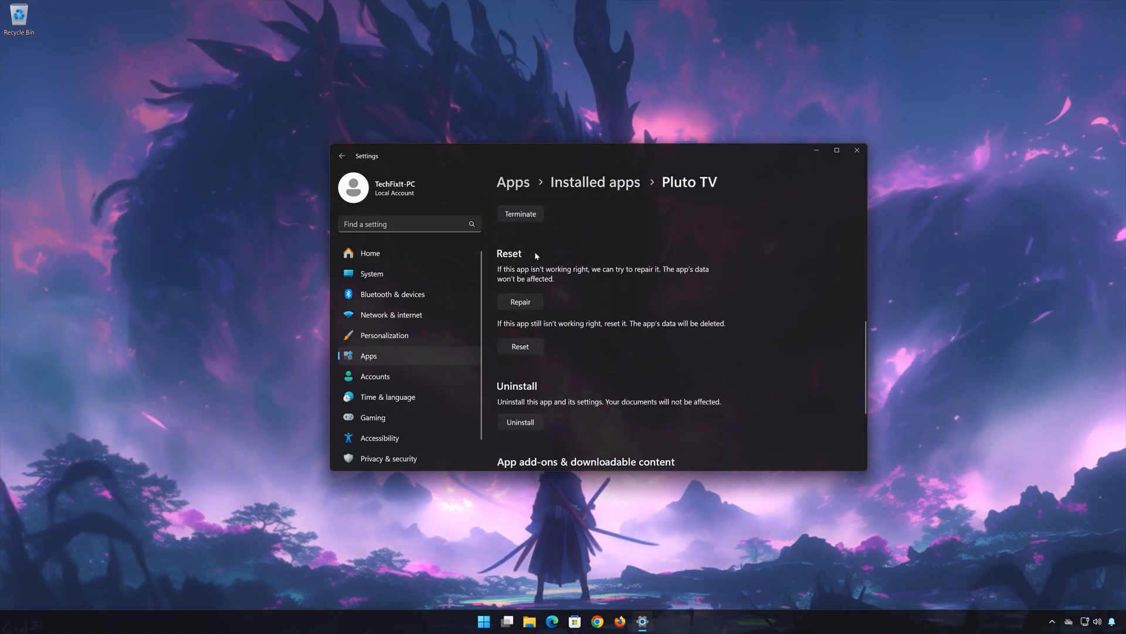
pyautogui.moveTo(605, 275)
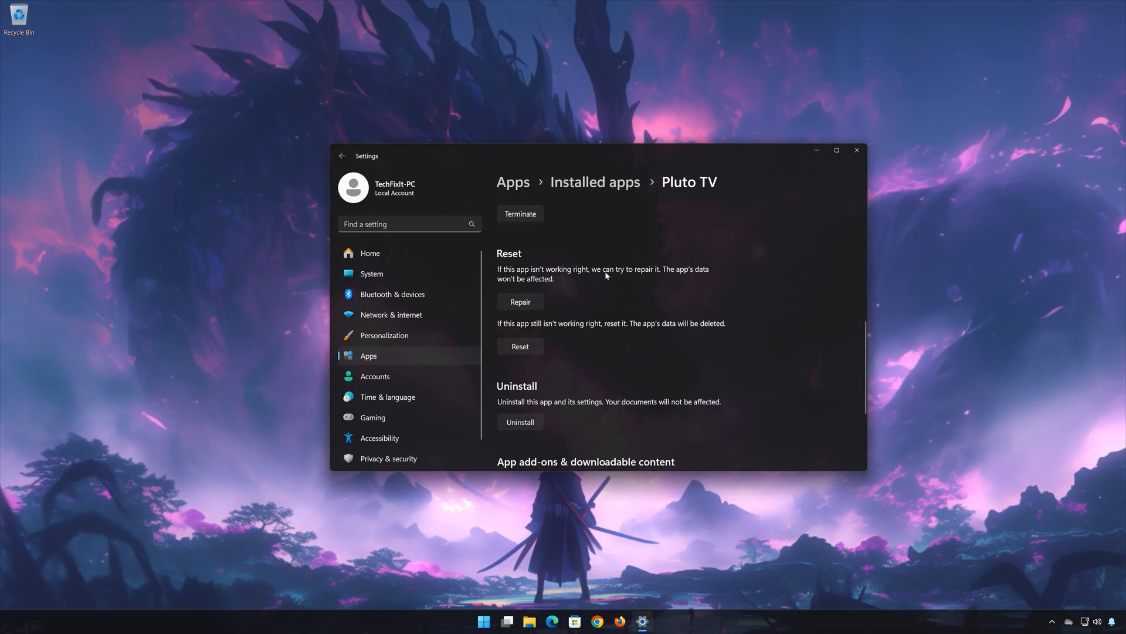
pyautogui.moveTo(497, 284)
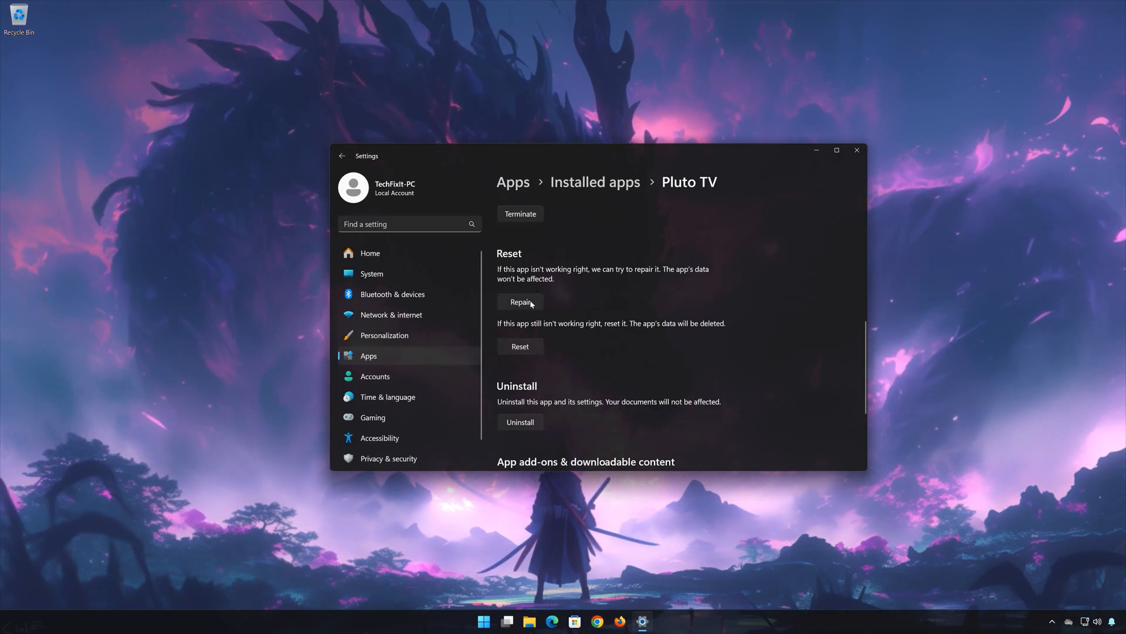
pyautogui.click(519, 302)
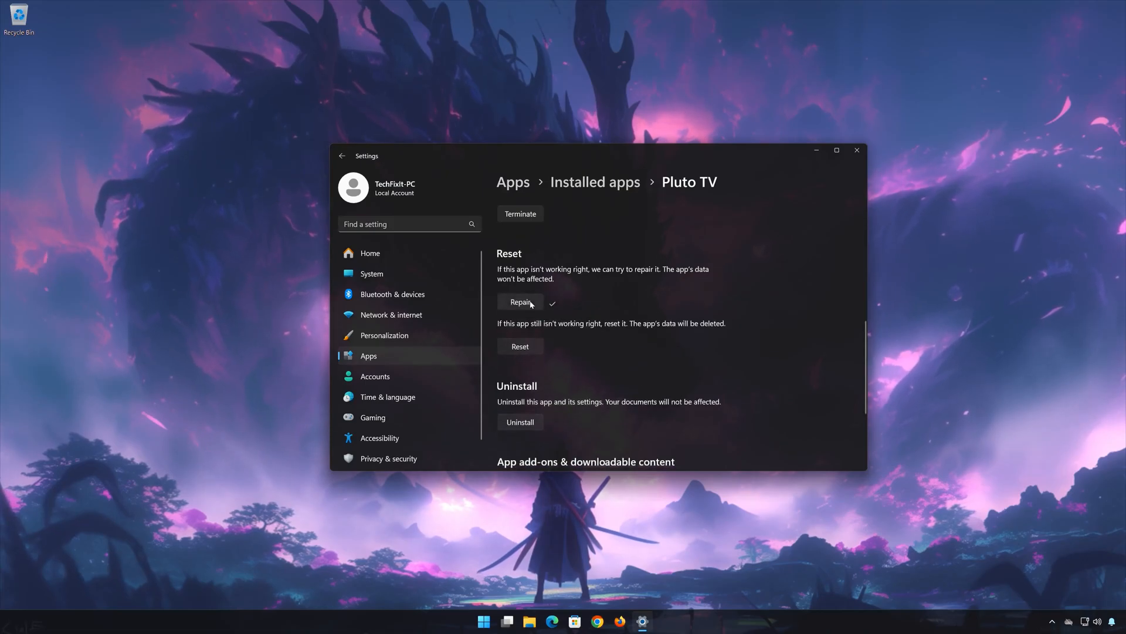
pyautogui.moveTo(607, 335)
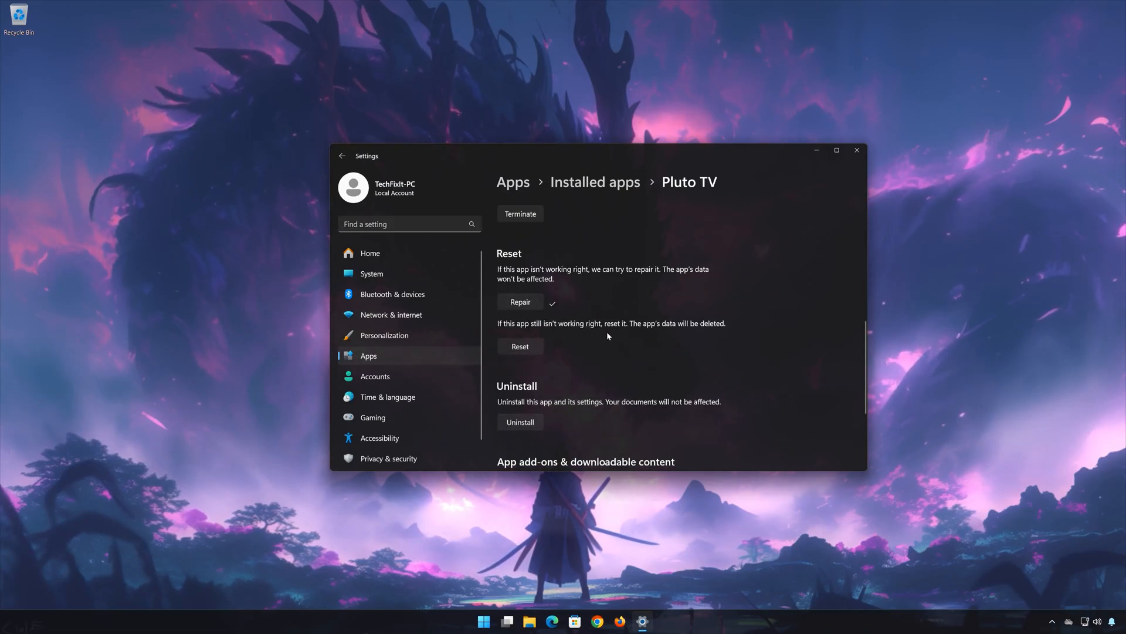
pyautogui.moveTo(665, 330)
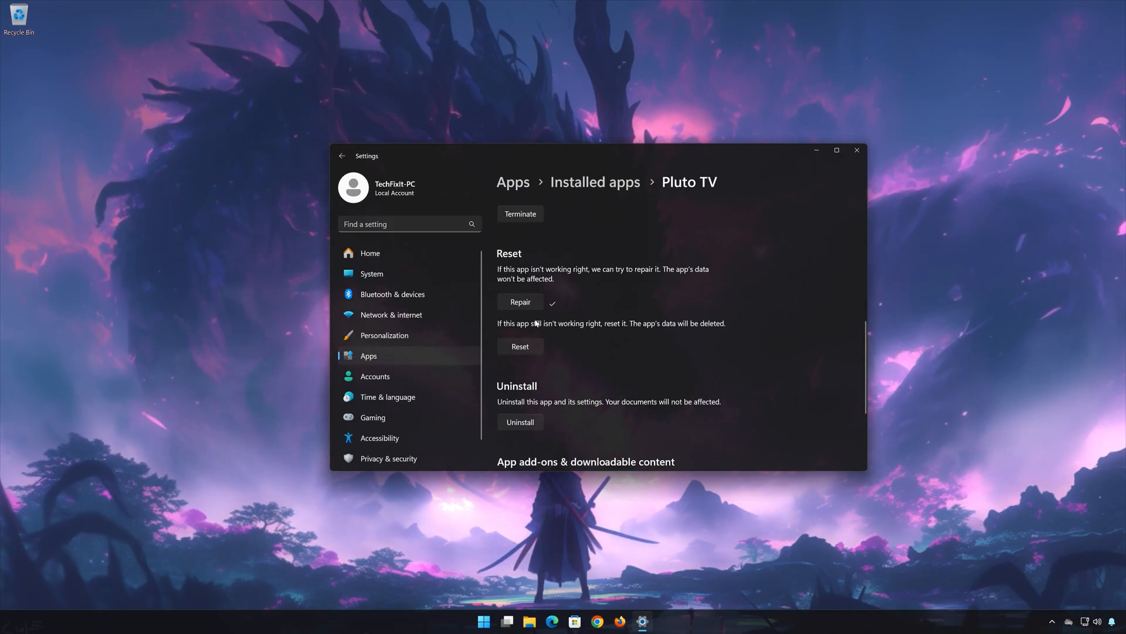
pyautogui.click(519, 346)
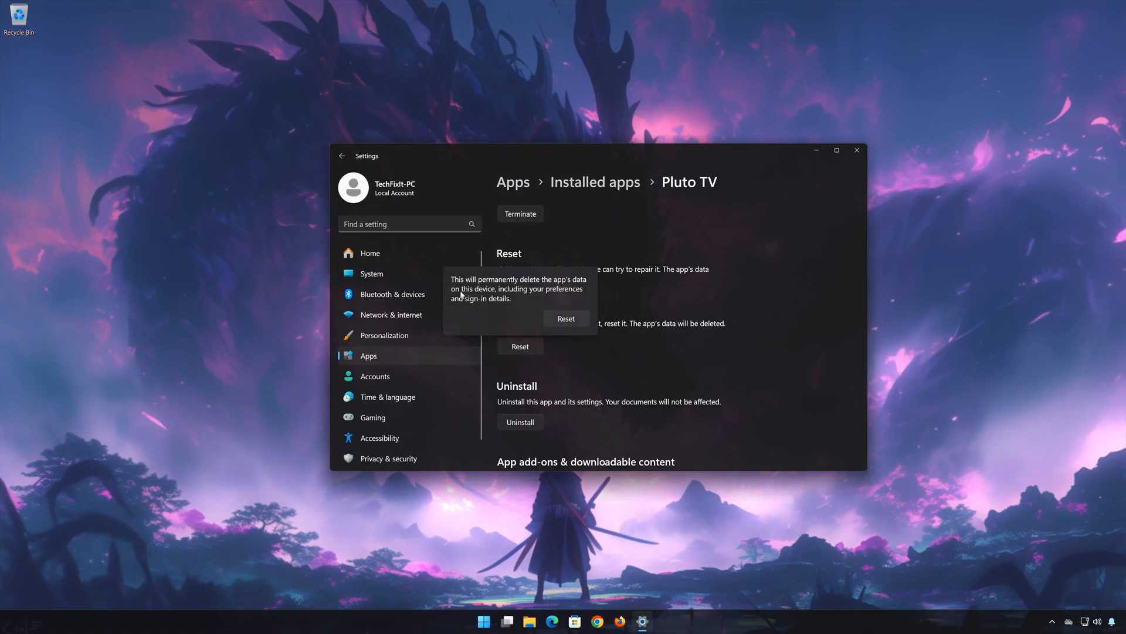
pyautogui.moveTo(525, 305)
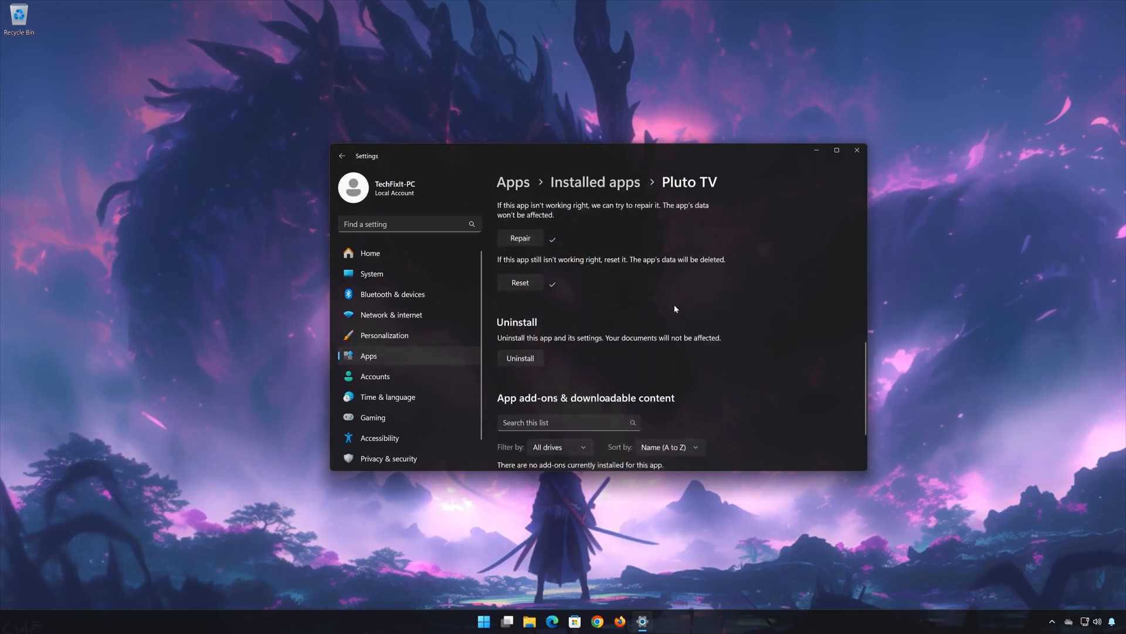
# - Start uninstalling Pluto TV, then close the Settings window
pyautogui.scroll(-3)
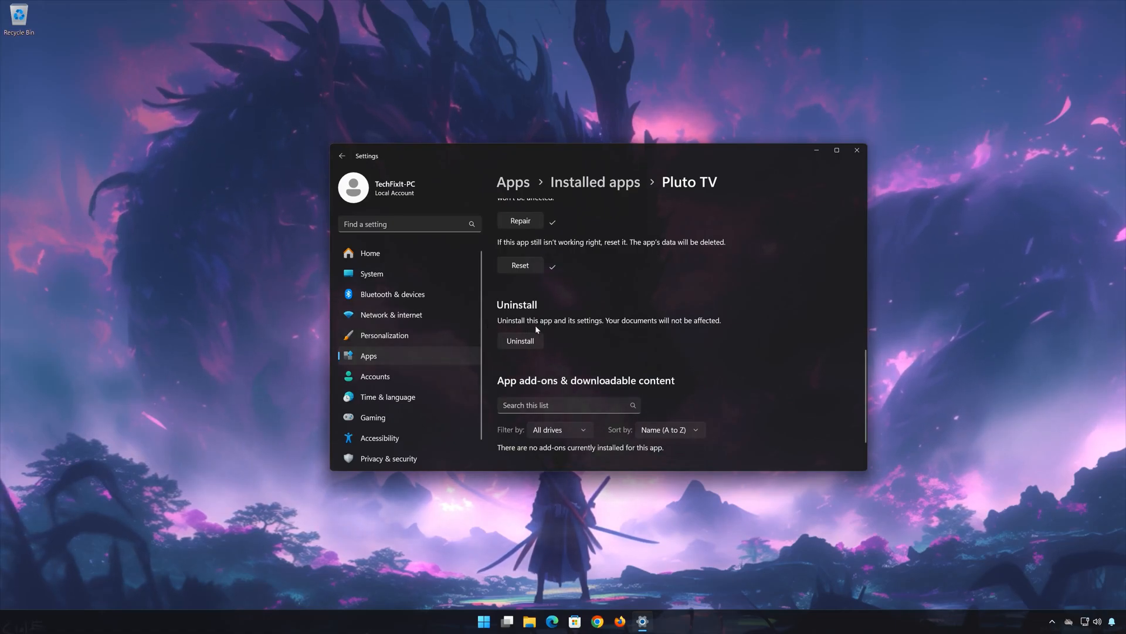
pyautogui.moveTo(708, 328)
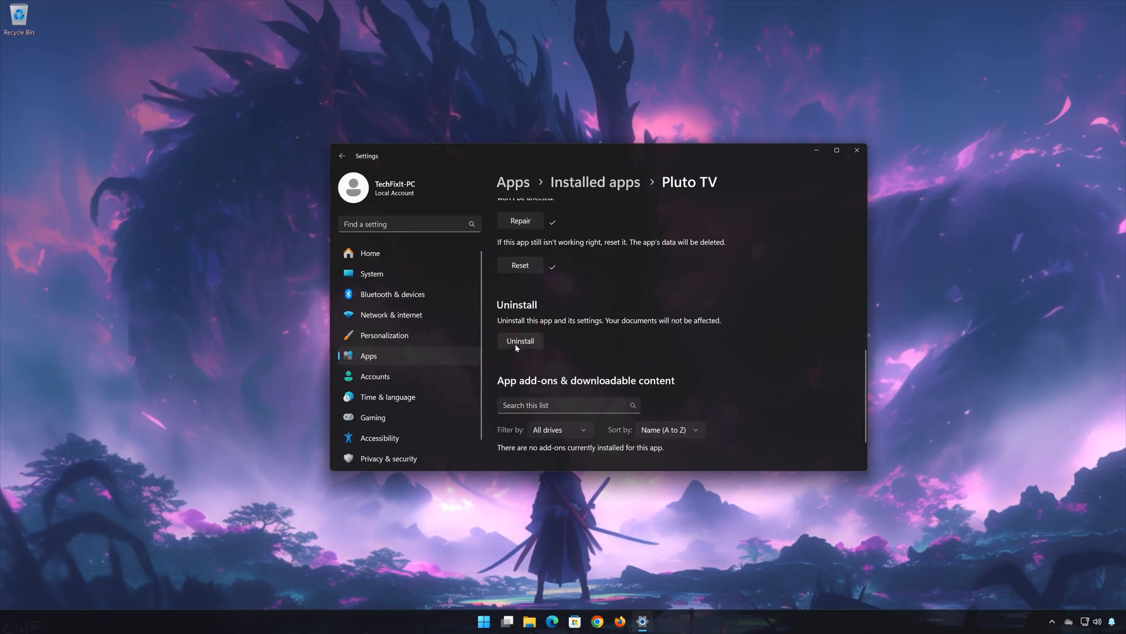
pyautogui.click(520, 340)
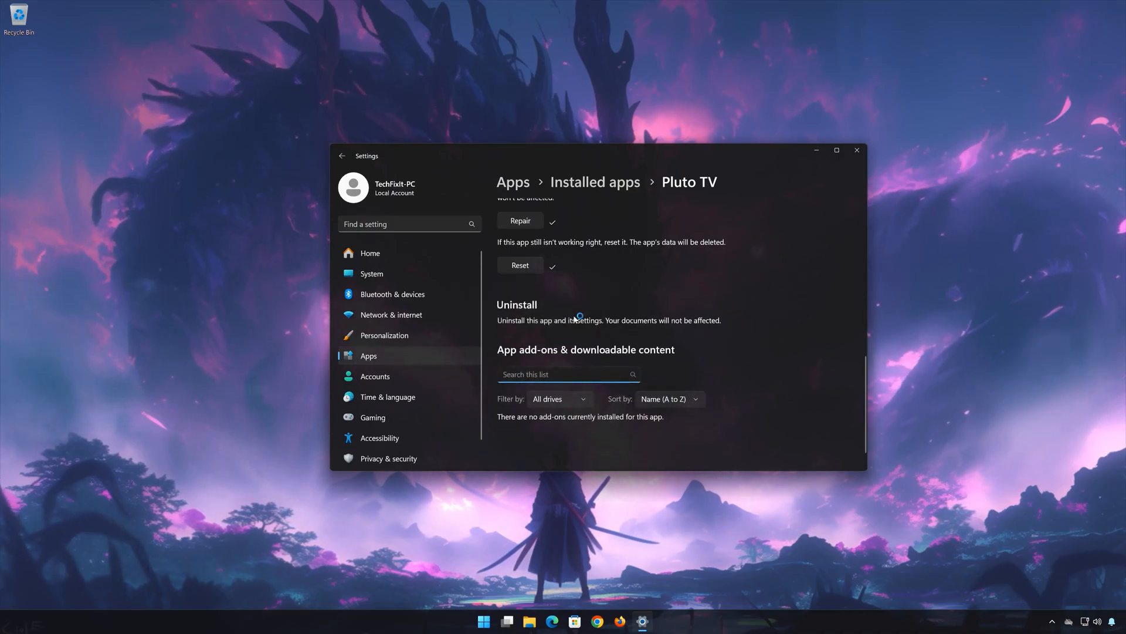
pyautogui.click(855, 150)
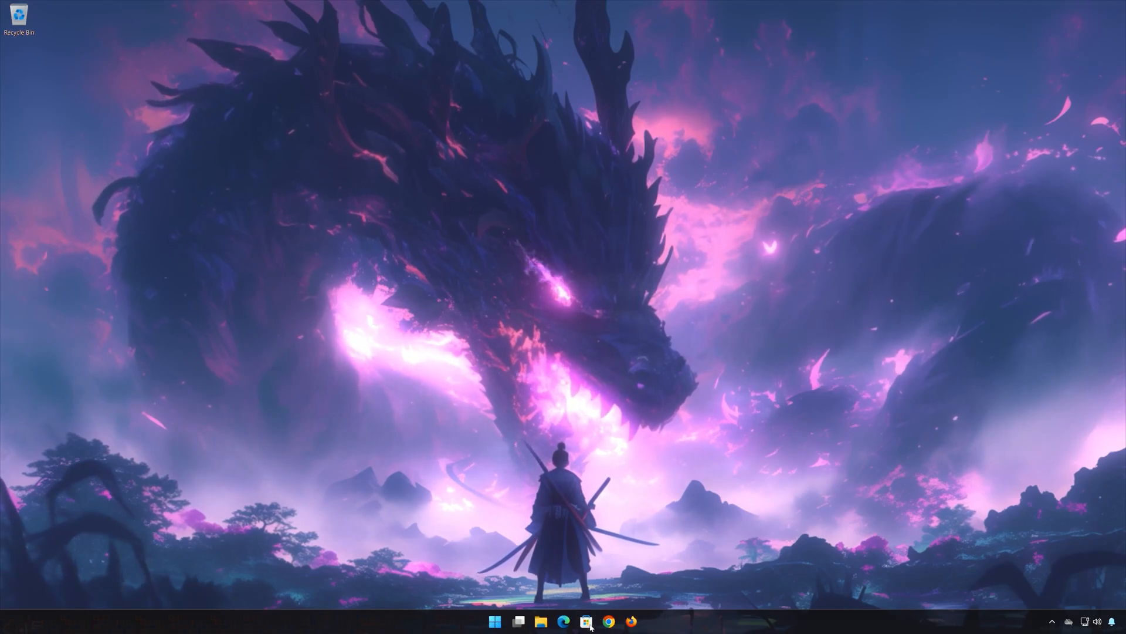
# - Search Microsoft Store for 'pluto', select Pluto TV and install it with Get
pyautogui.click(586, 620)
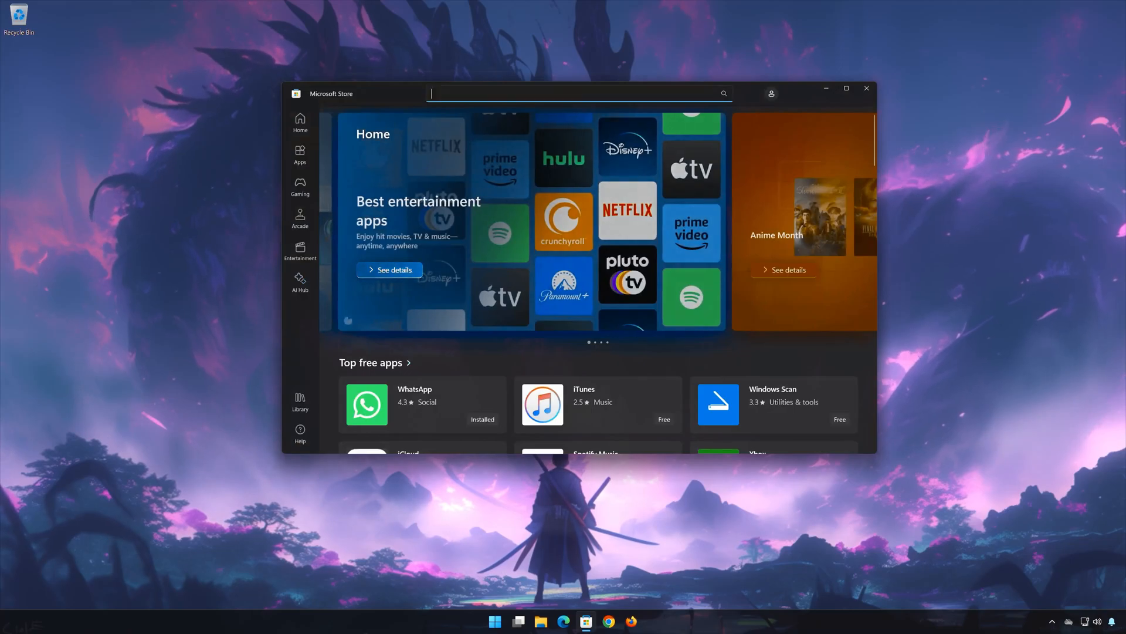
pyautogui.write('pluto tv')
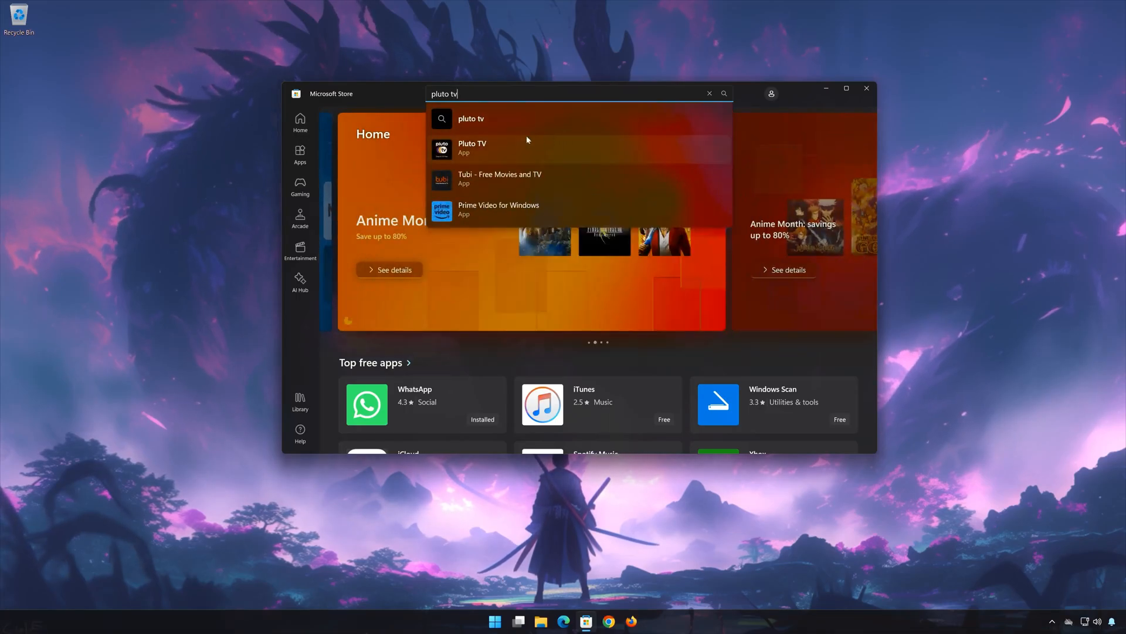
pyautogui.click(512, 144)
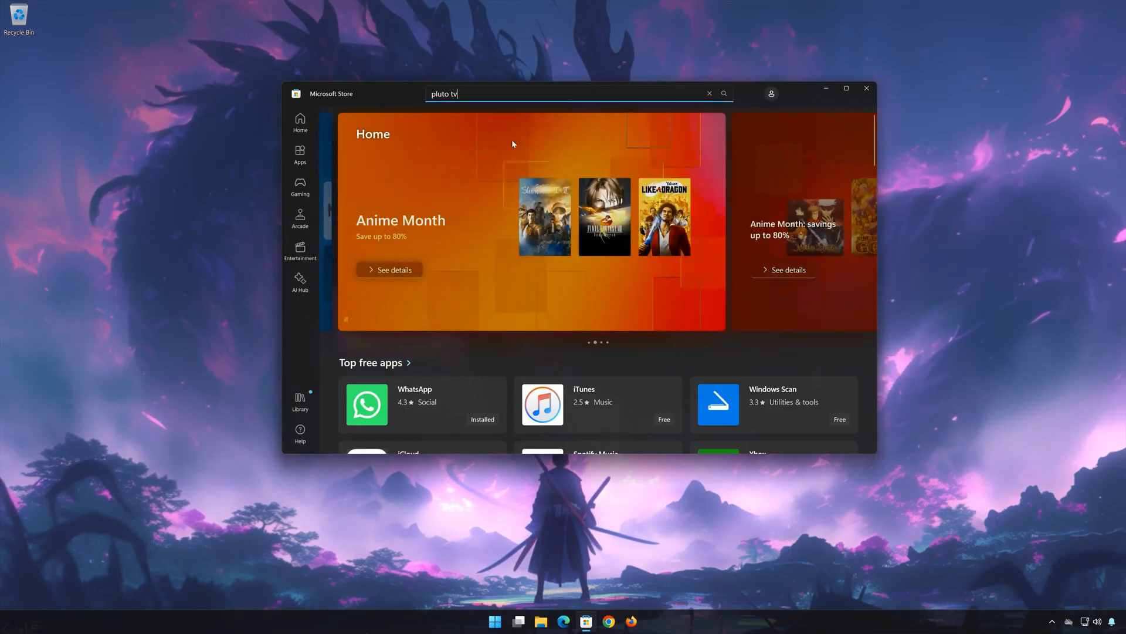
pyautogui.press('Enter')
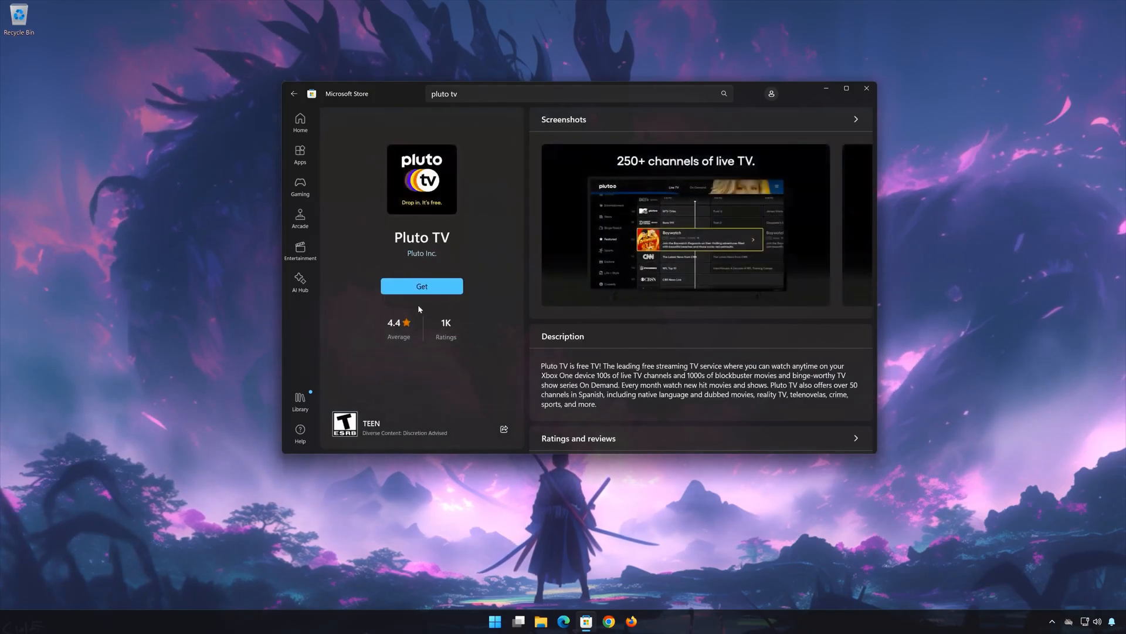
pyautogui.click(422, 286)
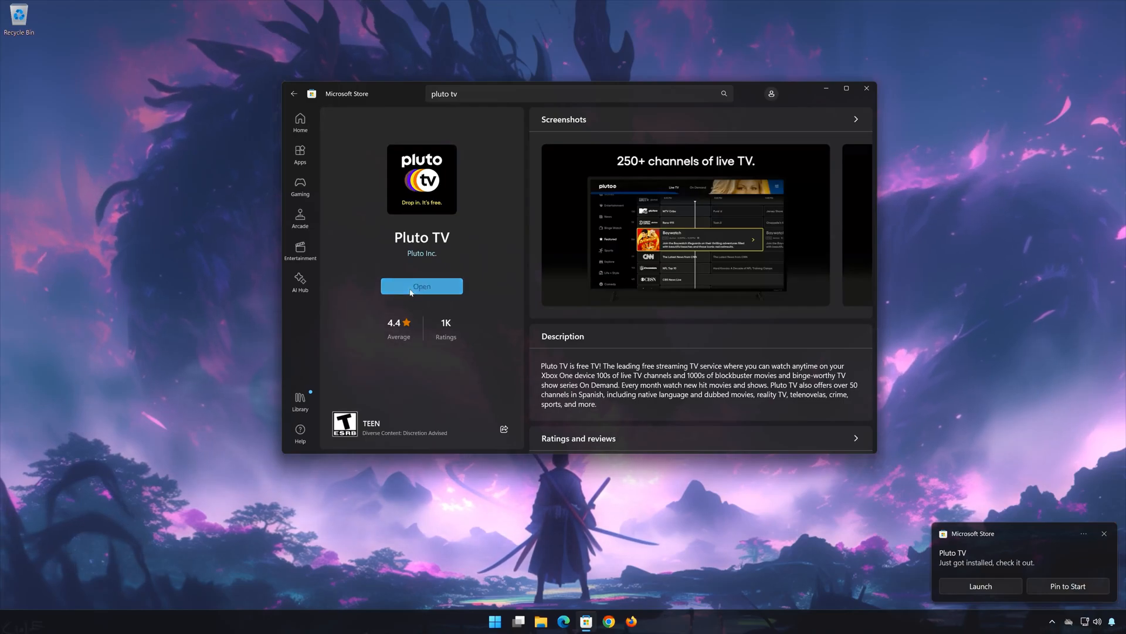
# - Launch Pluto TV, untick Pin to Start and allow taskbar pinning, then close the app
pyautogui.click(422, 286)
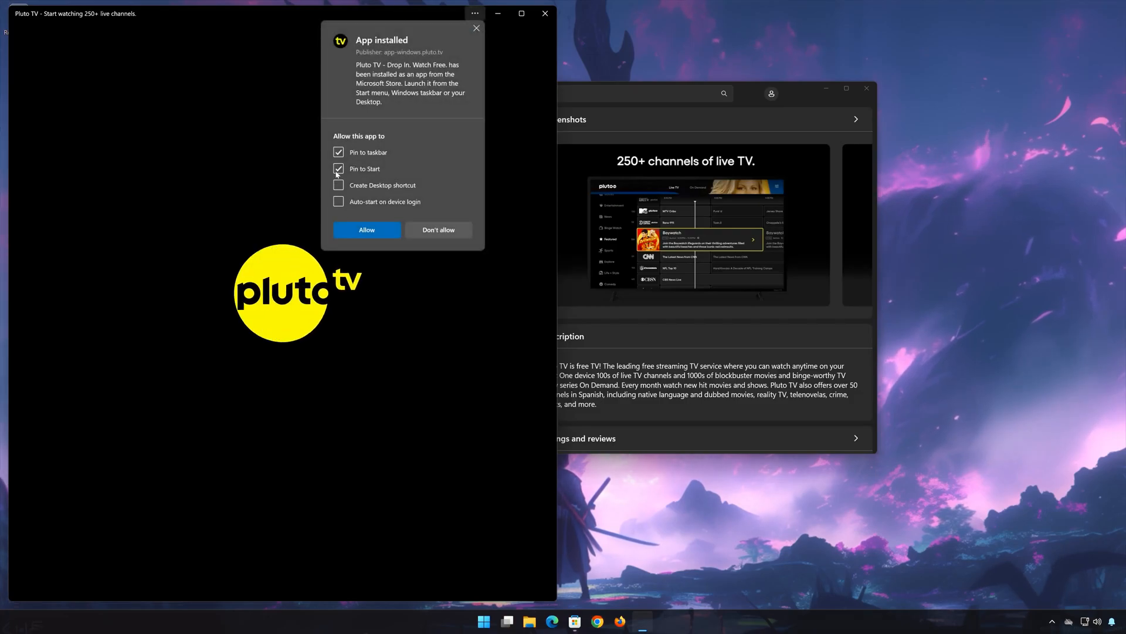
pyautogui.click(338, 168)
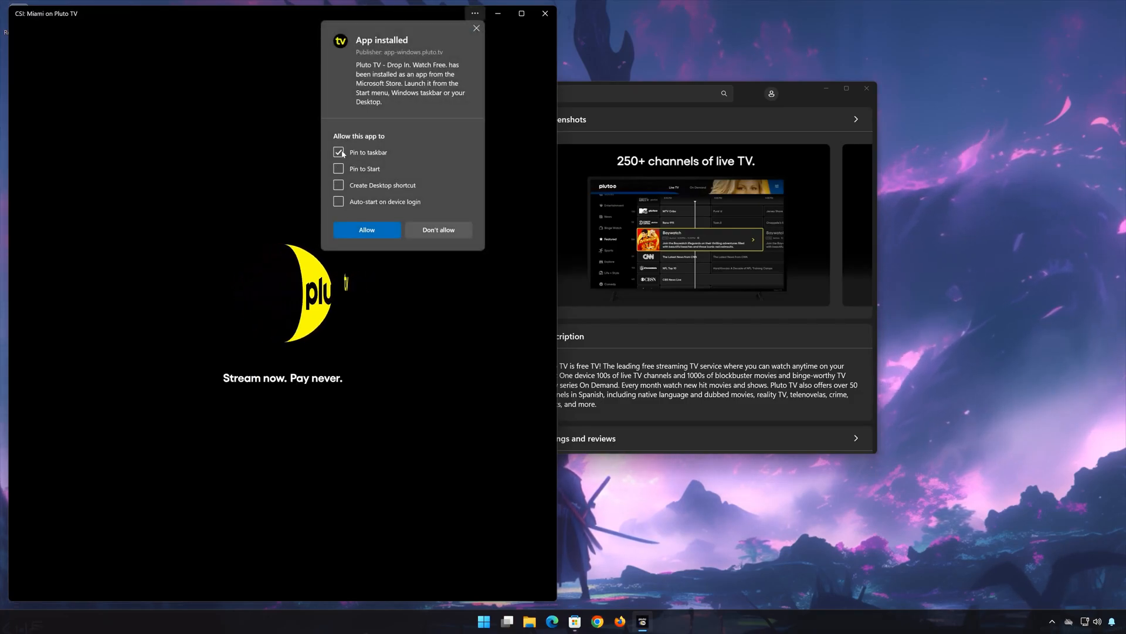
pyautogui.click(366, 230)
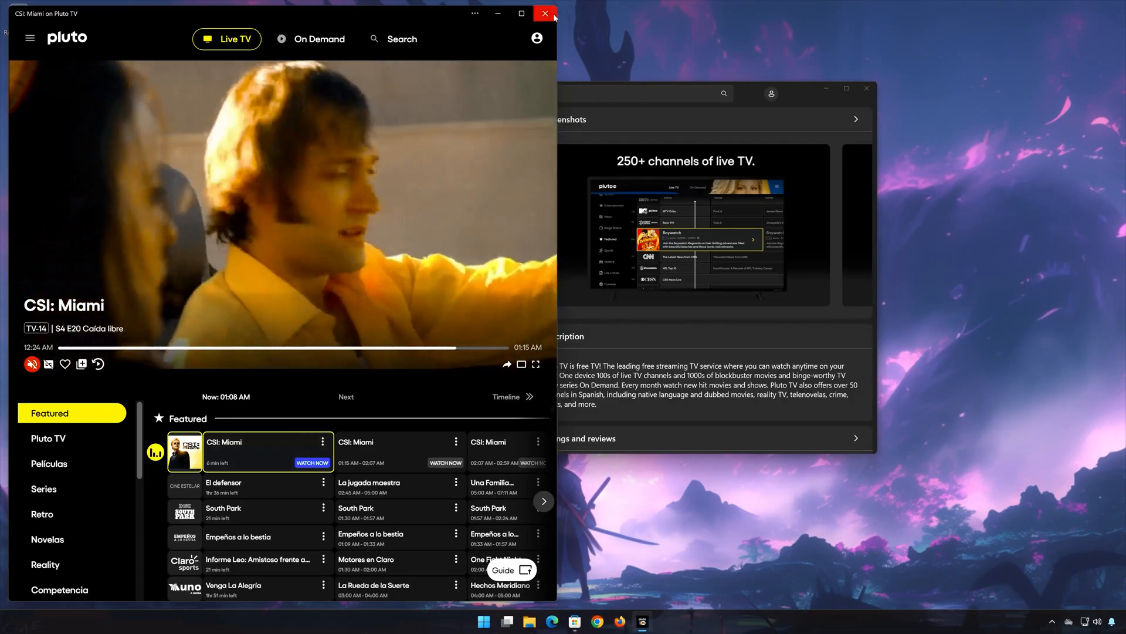
pyautogui.click(544, 13)
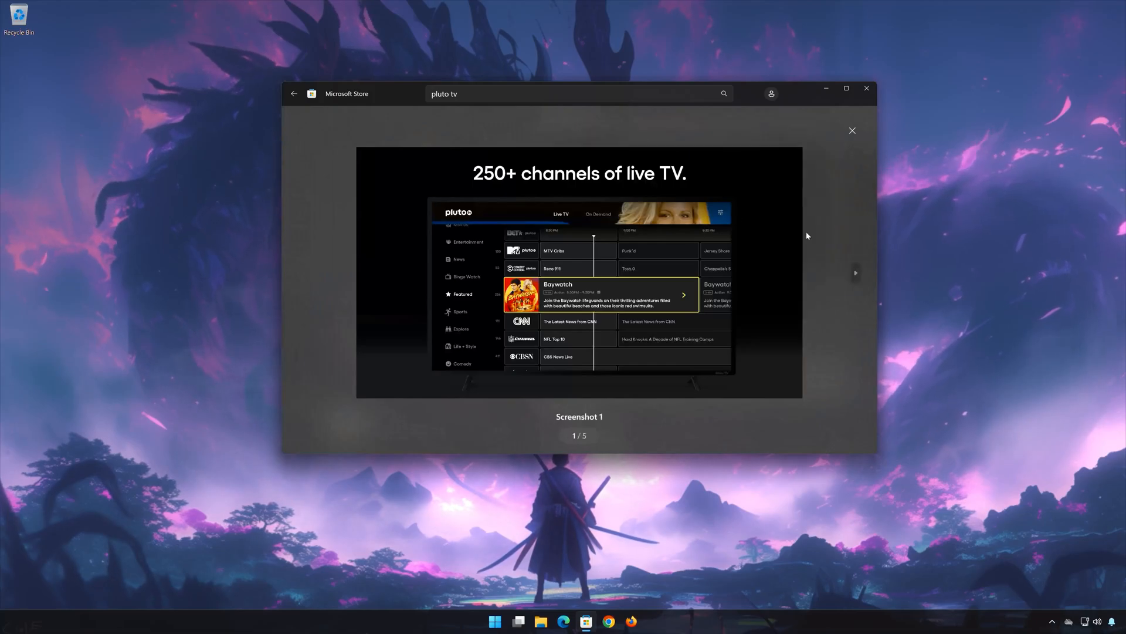
# - Step through Pluto TV screenshots two to five in the Store's viewer
pyautogui.click(855, 273)
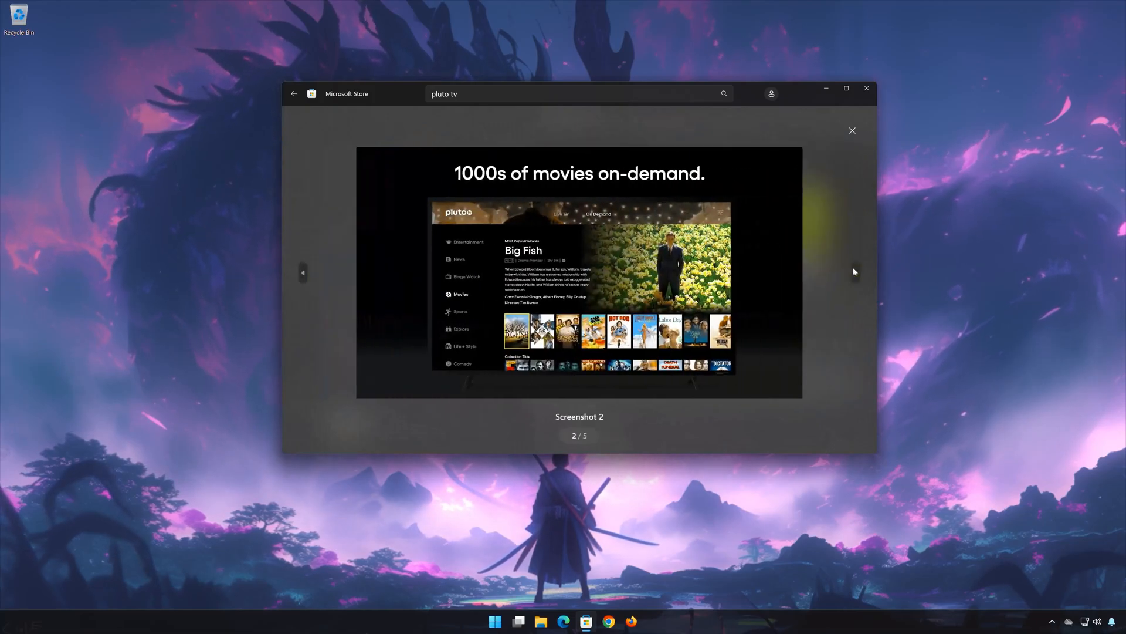
pyautogui.click(855, 272)
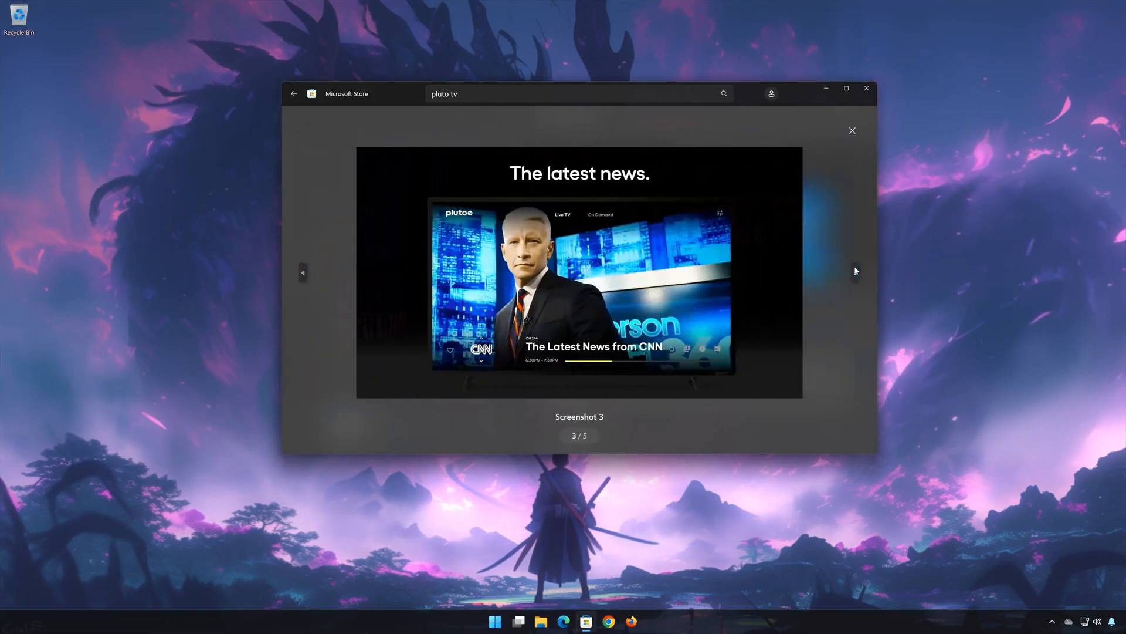
pyautogui.click(854, 272)
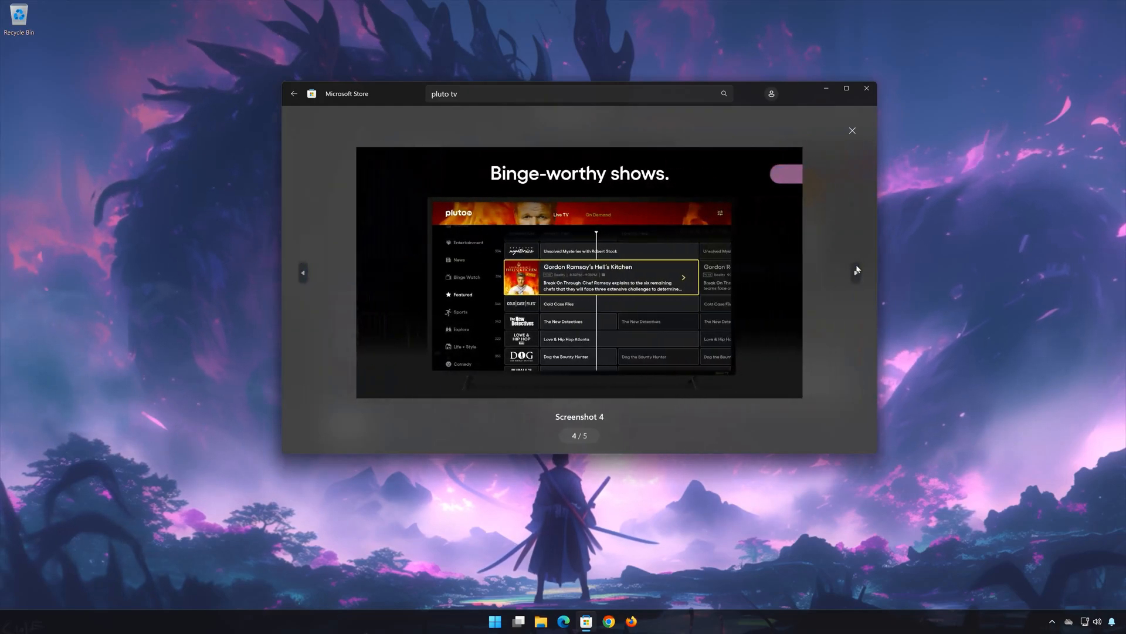
pyautogui.click(856, 272)
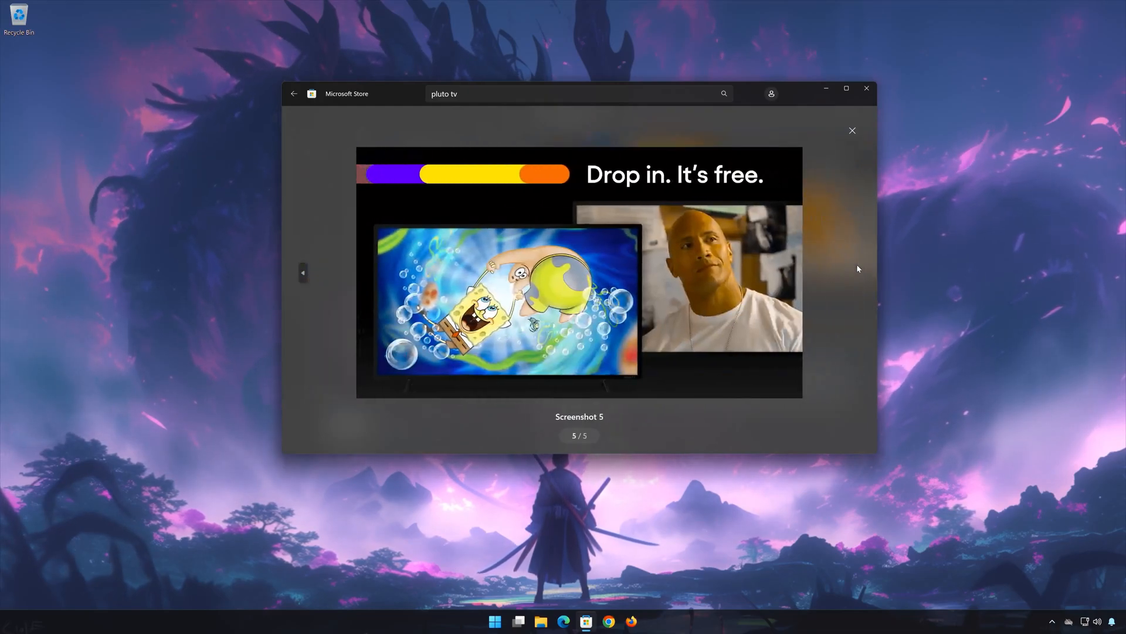